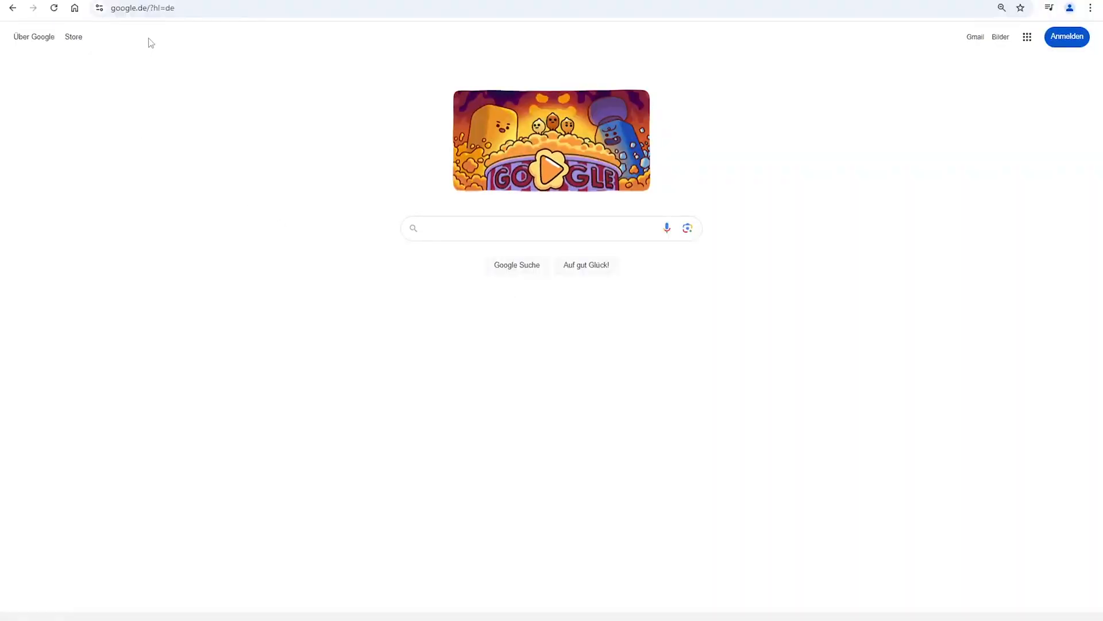
Step: Load the vision sensor's web interface from address 192.168.10.2 in Chrome
type("192.168.10.2")
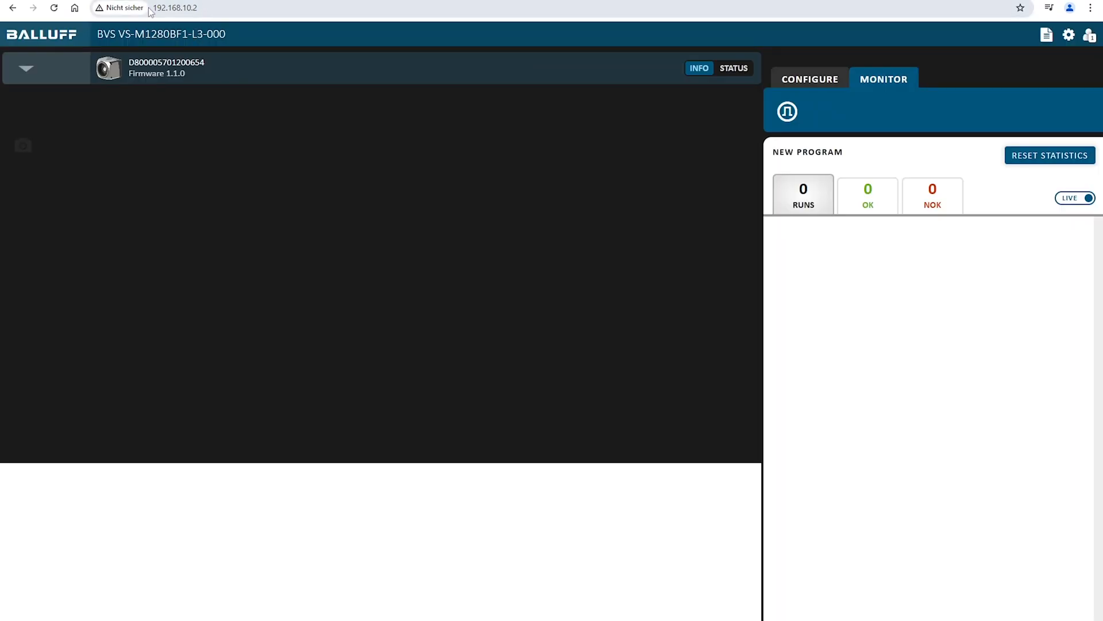
mouse_move(939, 151)
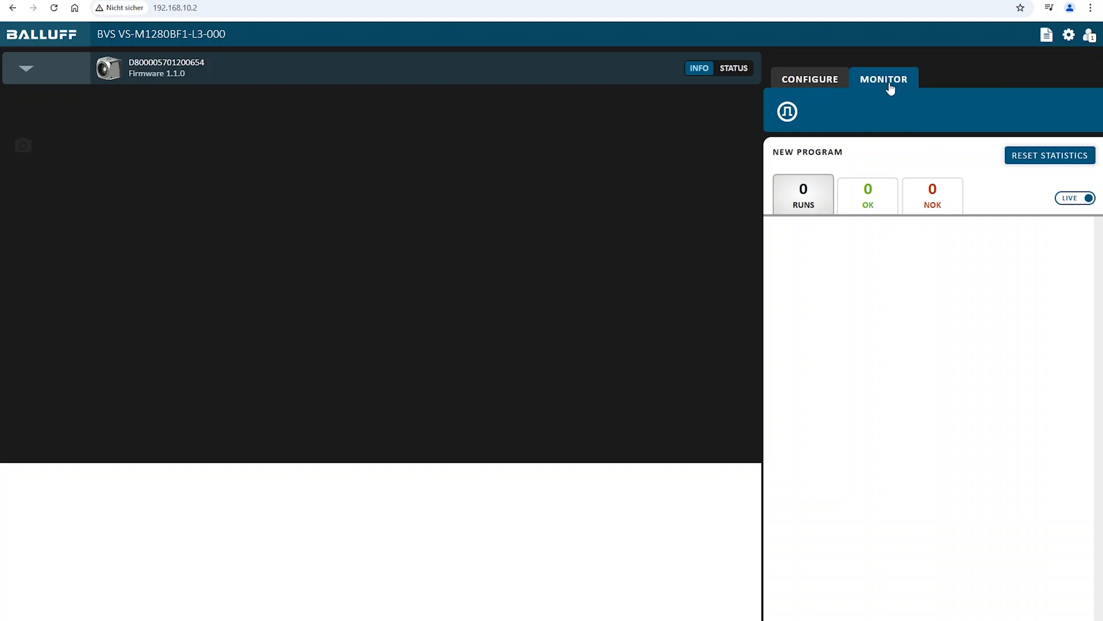
mouse_move(881, 86)
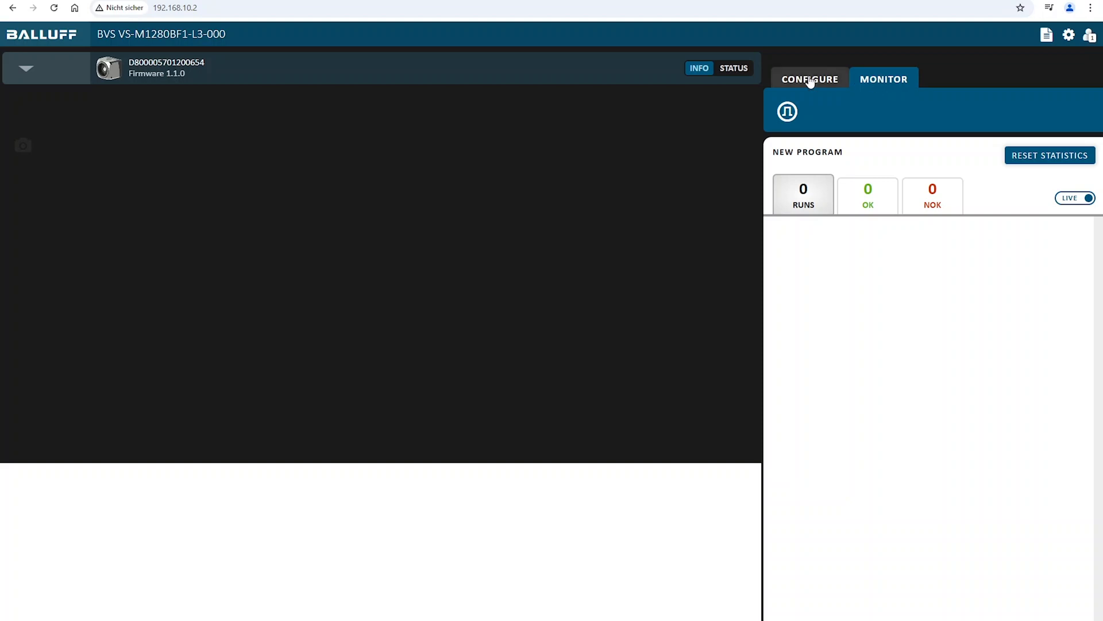
Step: Enter Configure mode and save the live camera image to the sensor as a bitmap
left_click(809, 78)
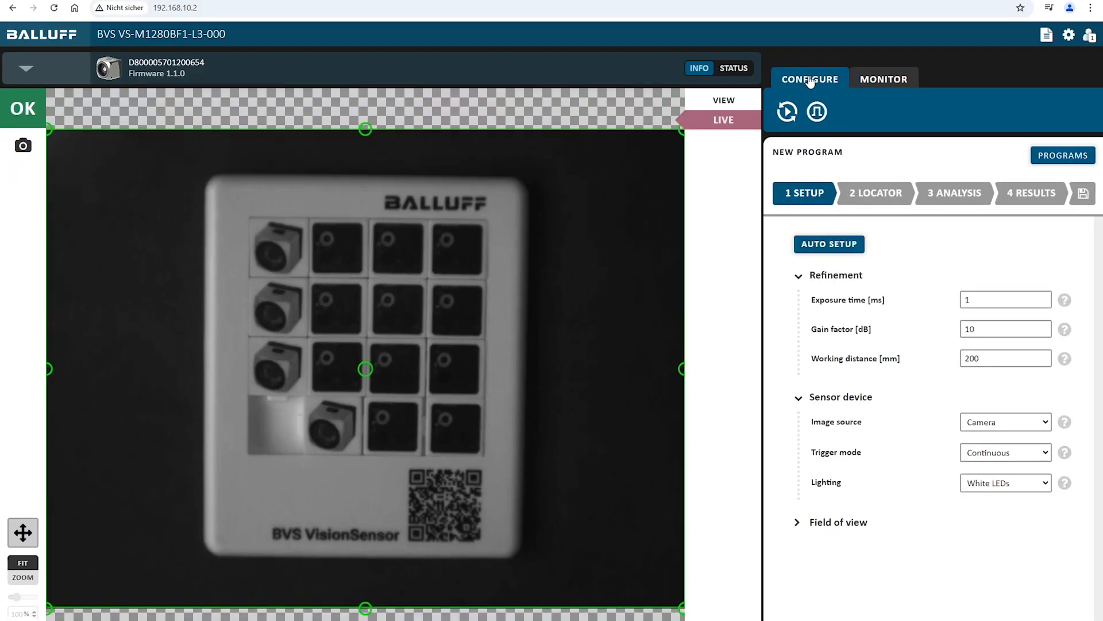
mouse_move(171, 245)
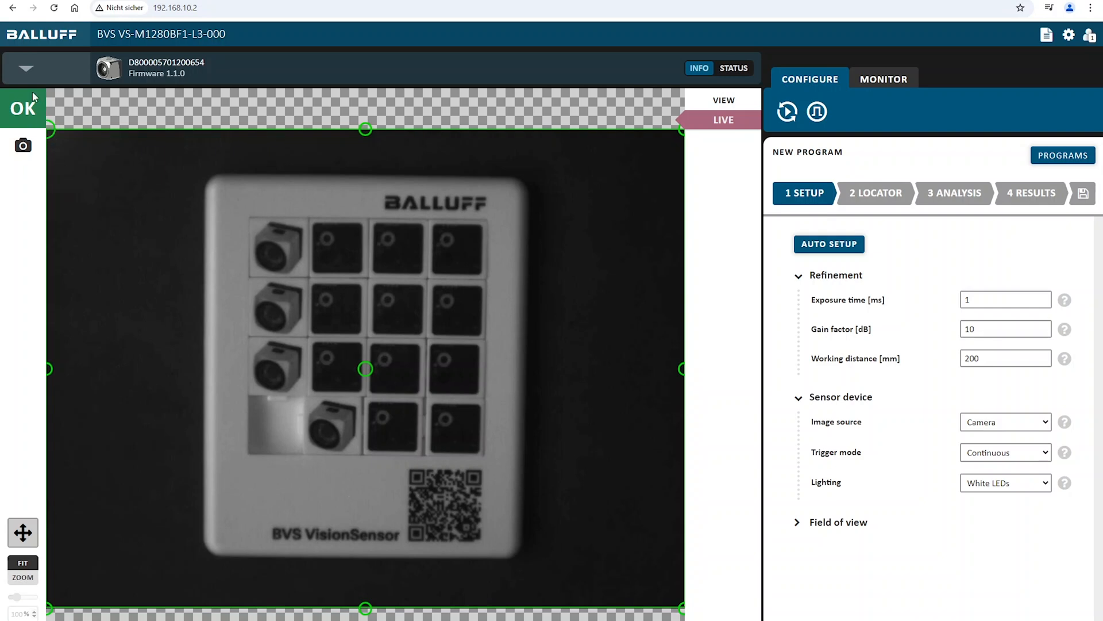
mouse_move(4, 555)
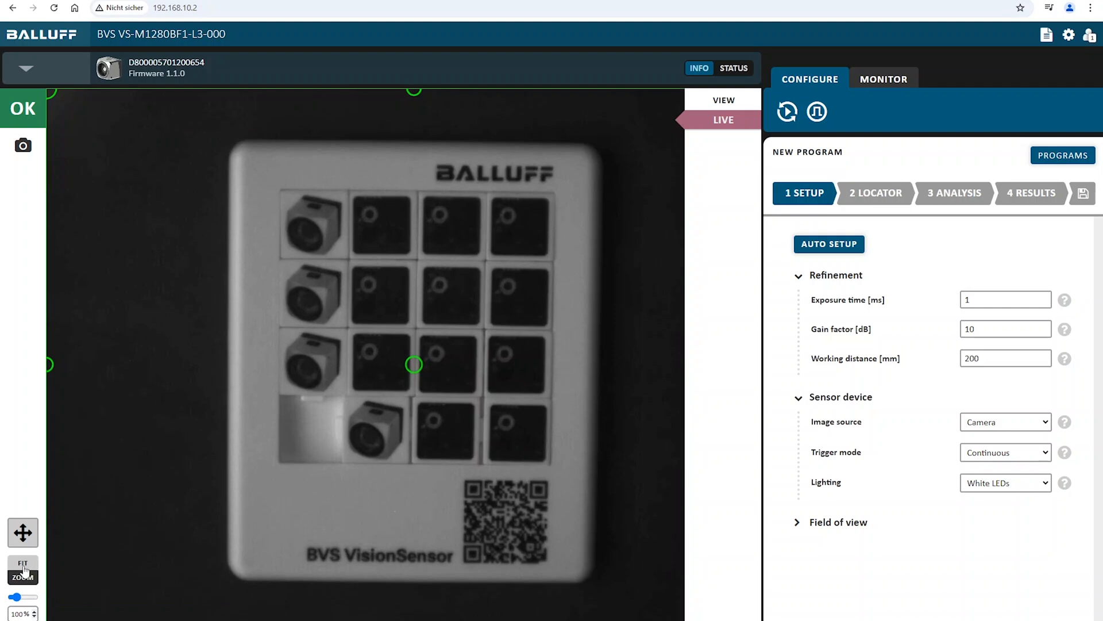
left_click(23, 146)
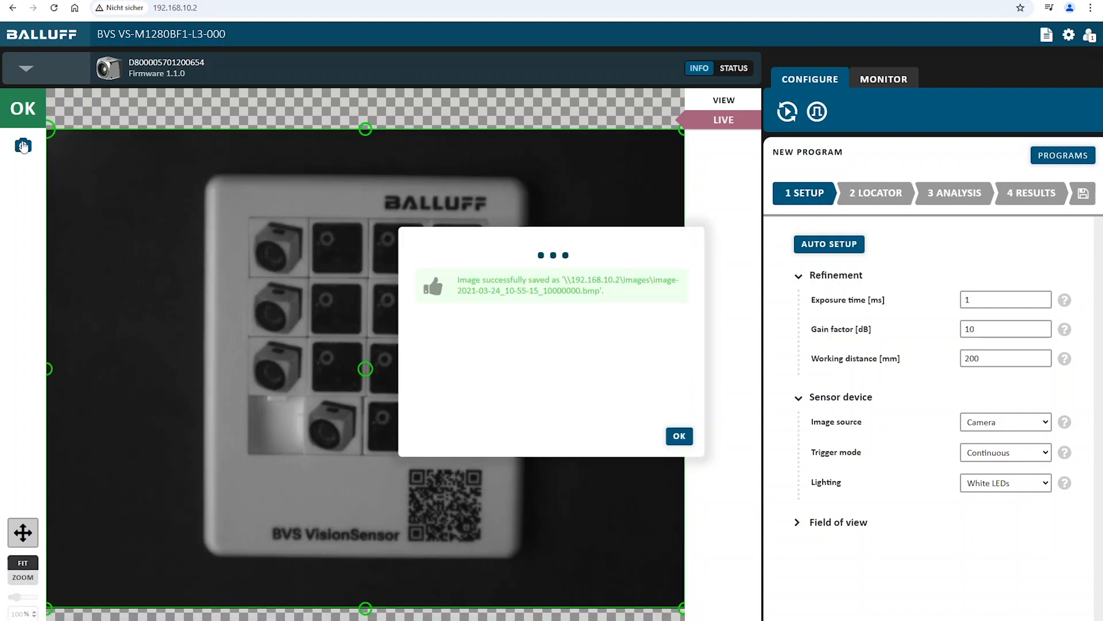
left_click(678, 436)
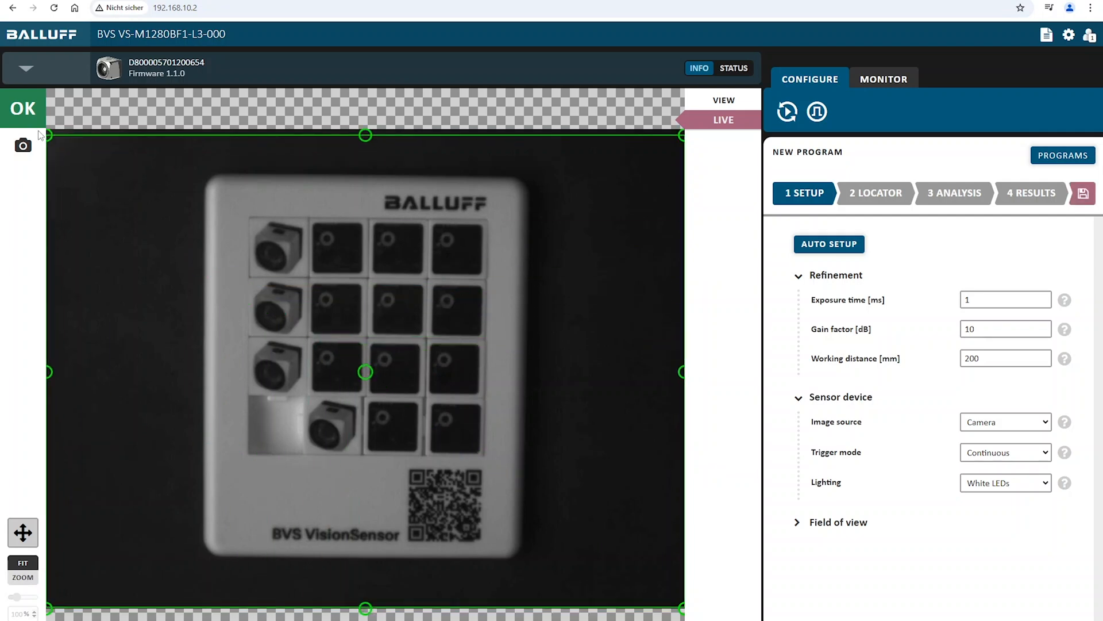
mouse_move(849, 270)
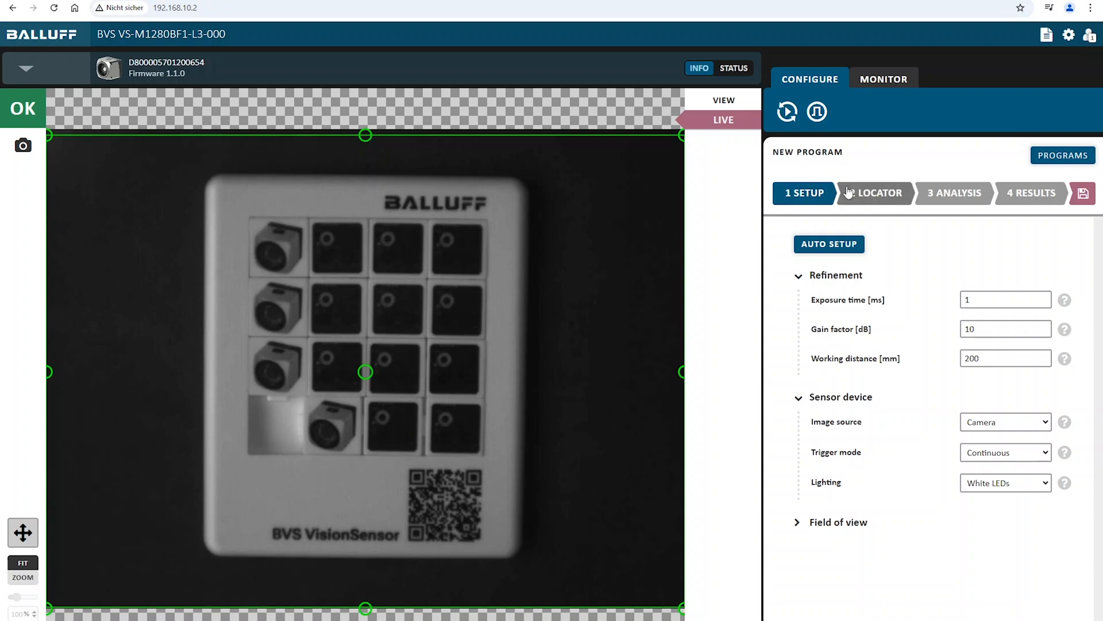
left_click(876, 193)
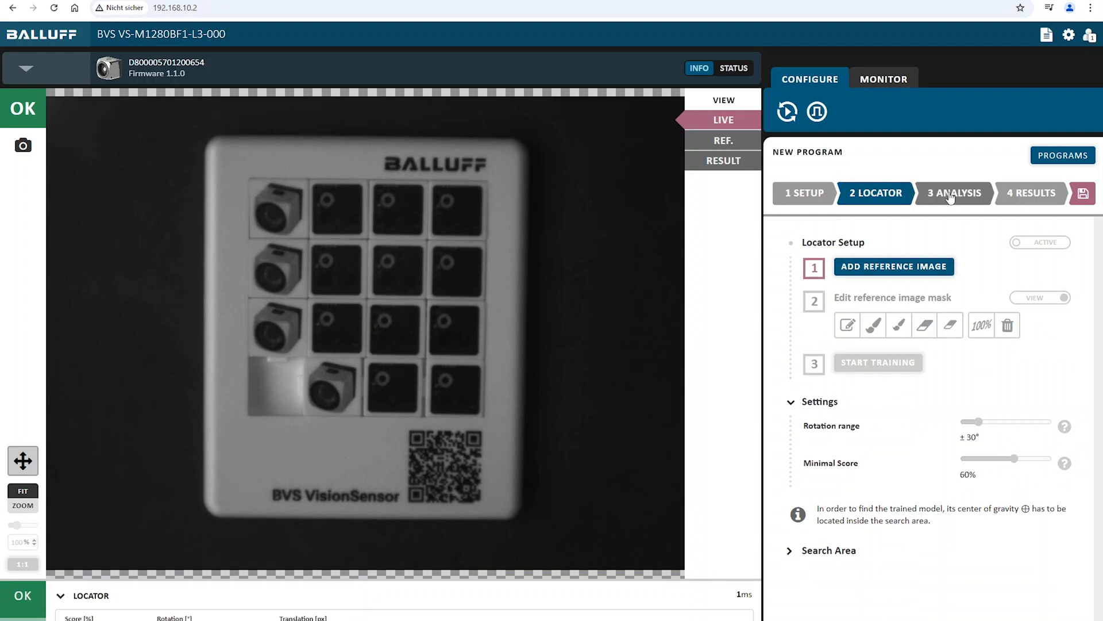
left_click(1031, 193)
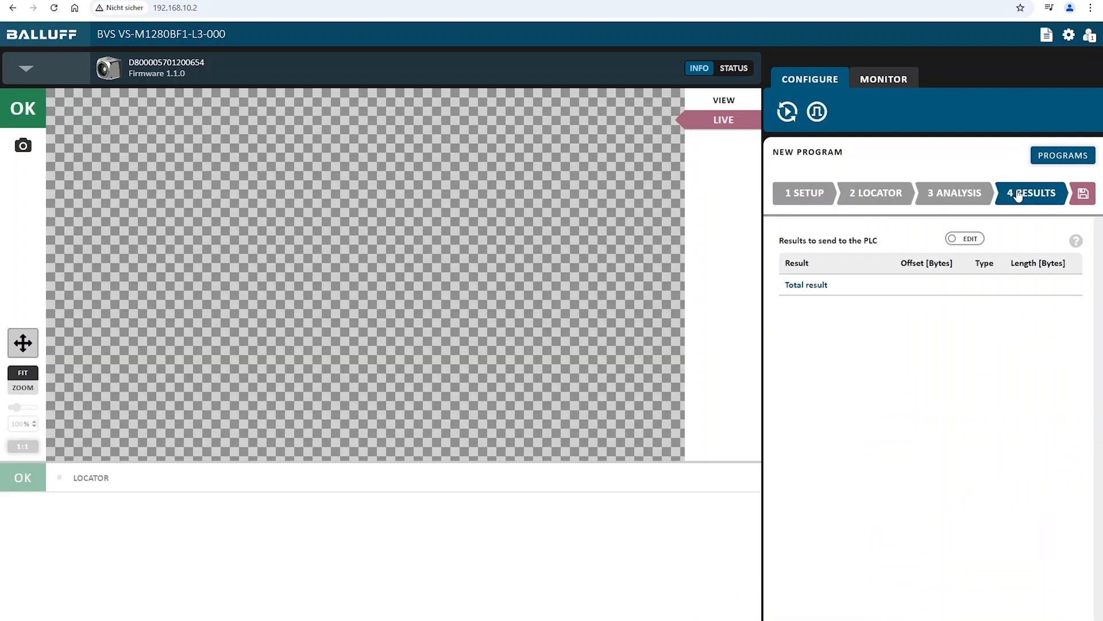
left_click(804, 192)
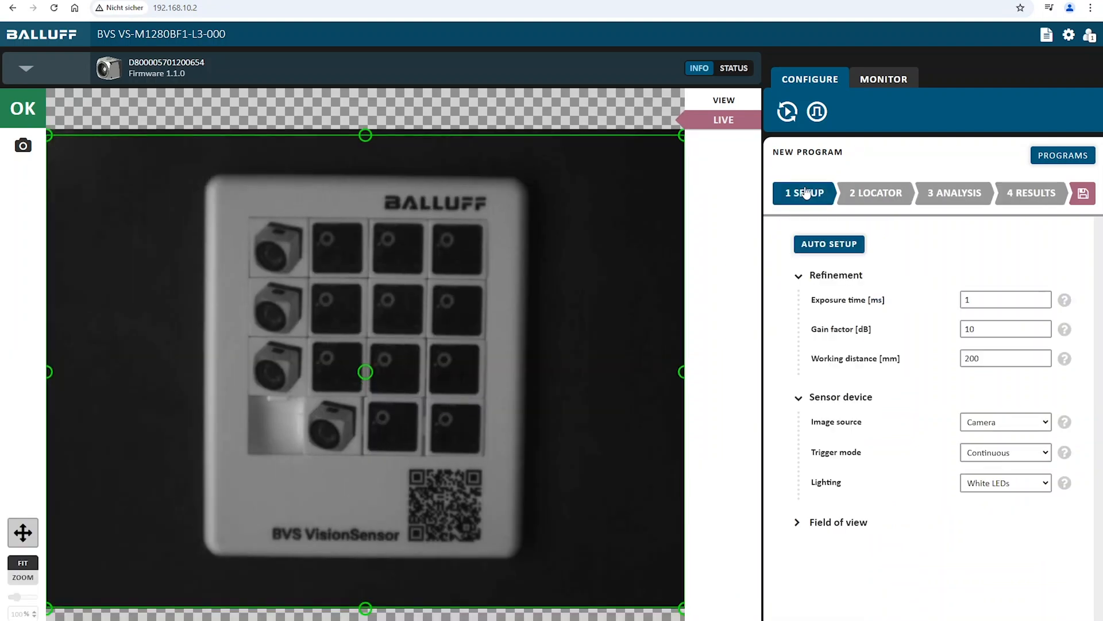